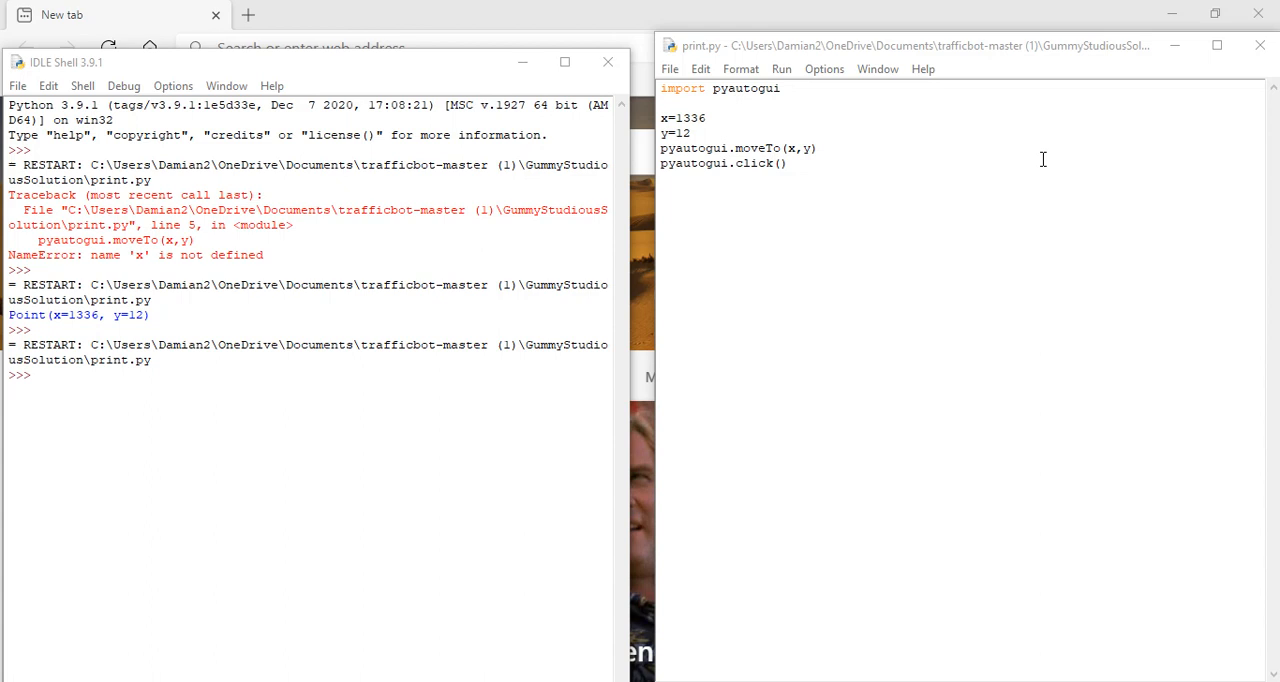
pyautogui.moveTo(1064, 162)
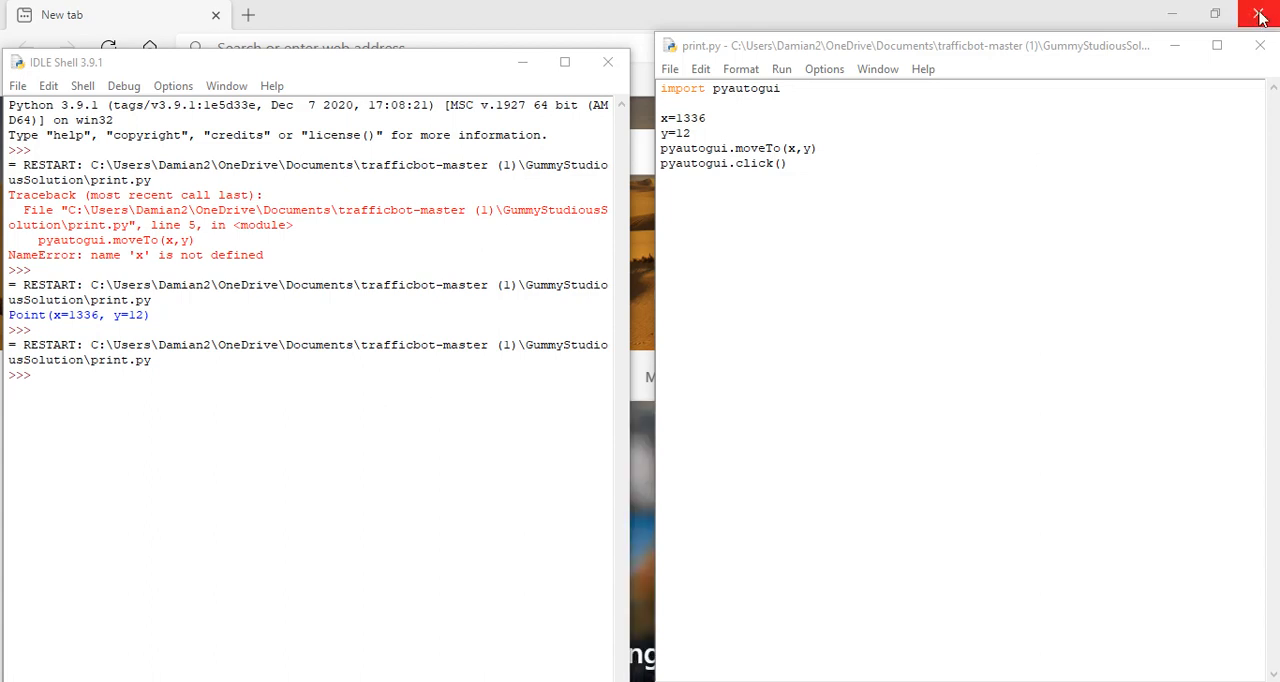
pyautogui.moveTo(1260, 14)
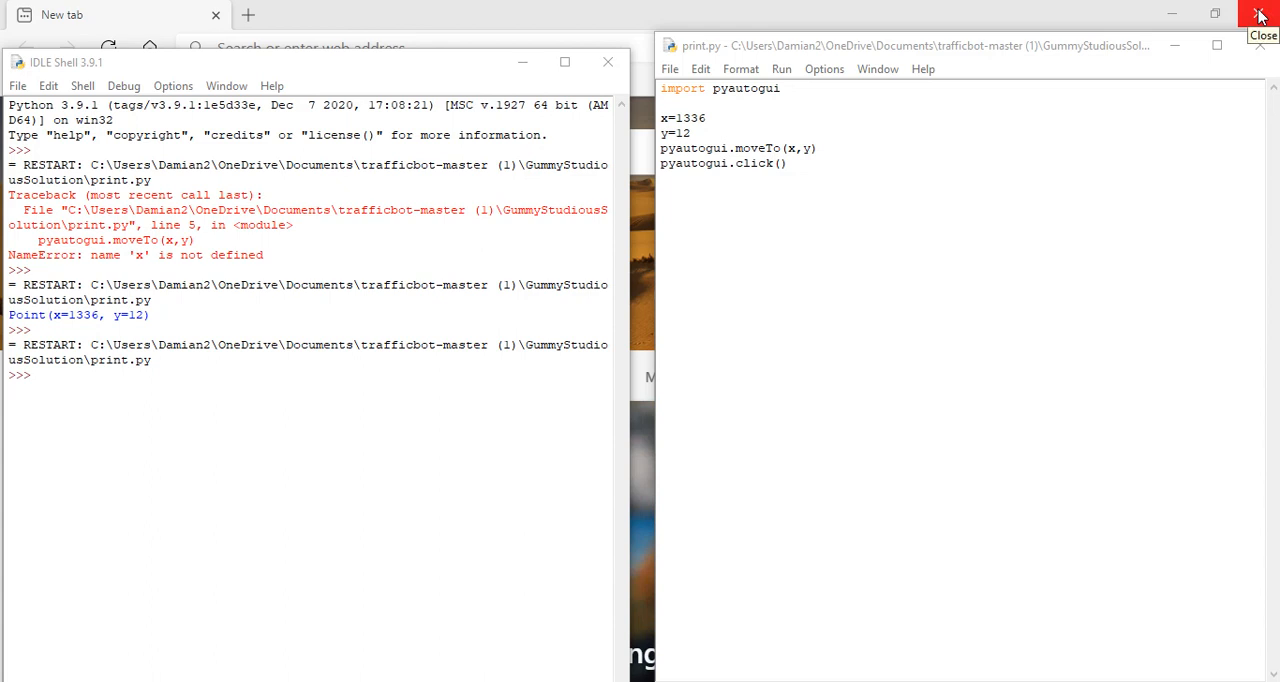
pyautogui.moveTo(404, 294)
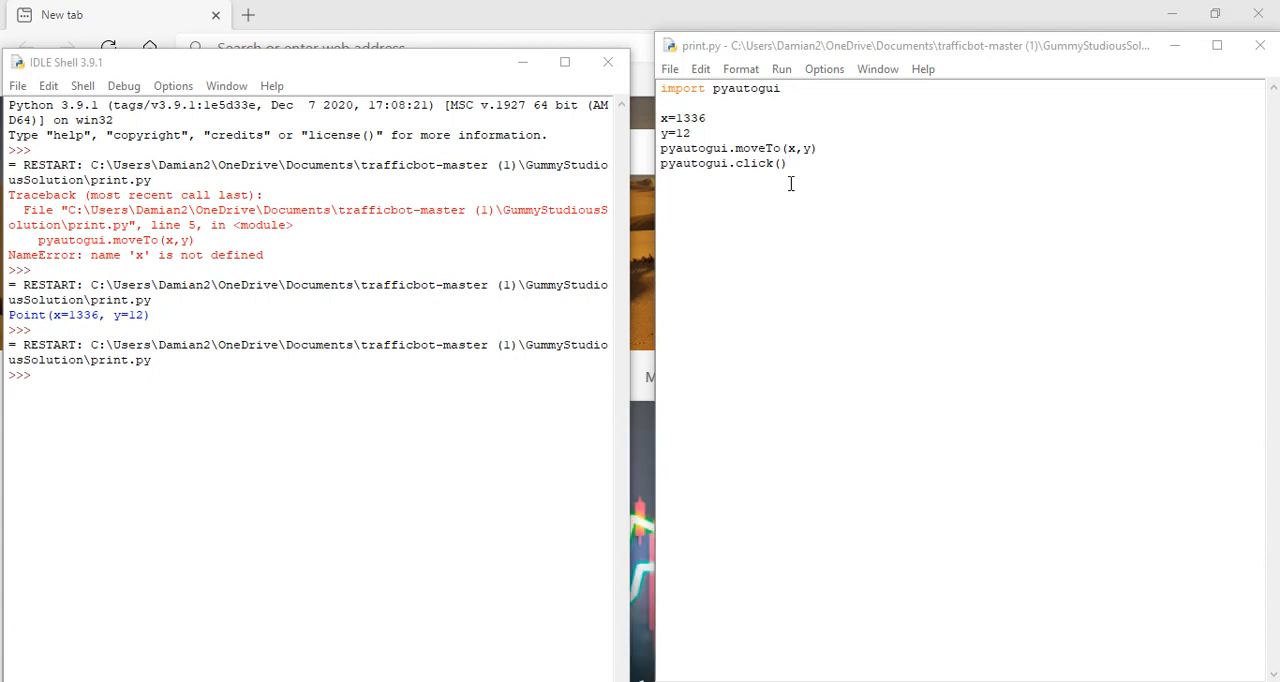
pyautogui.moveTo(908, 264)
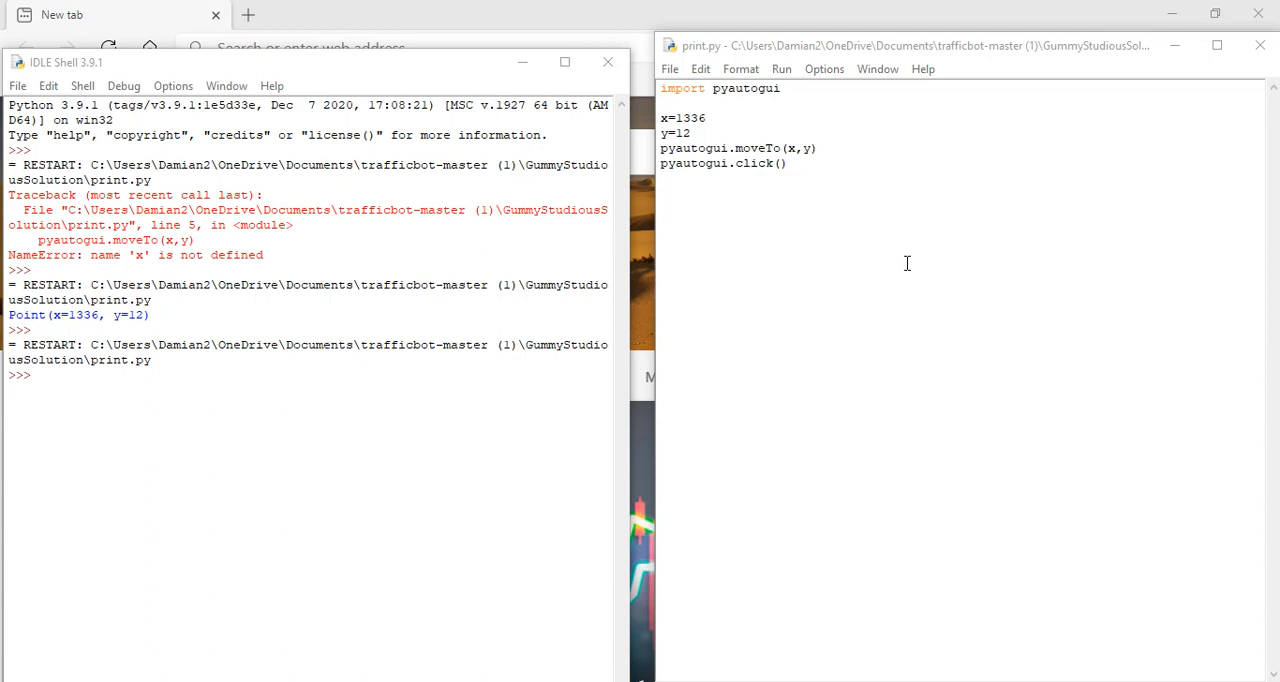
pyautogui.moveTo(114, 224)
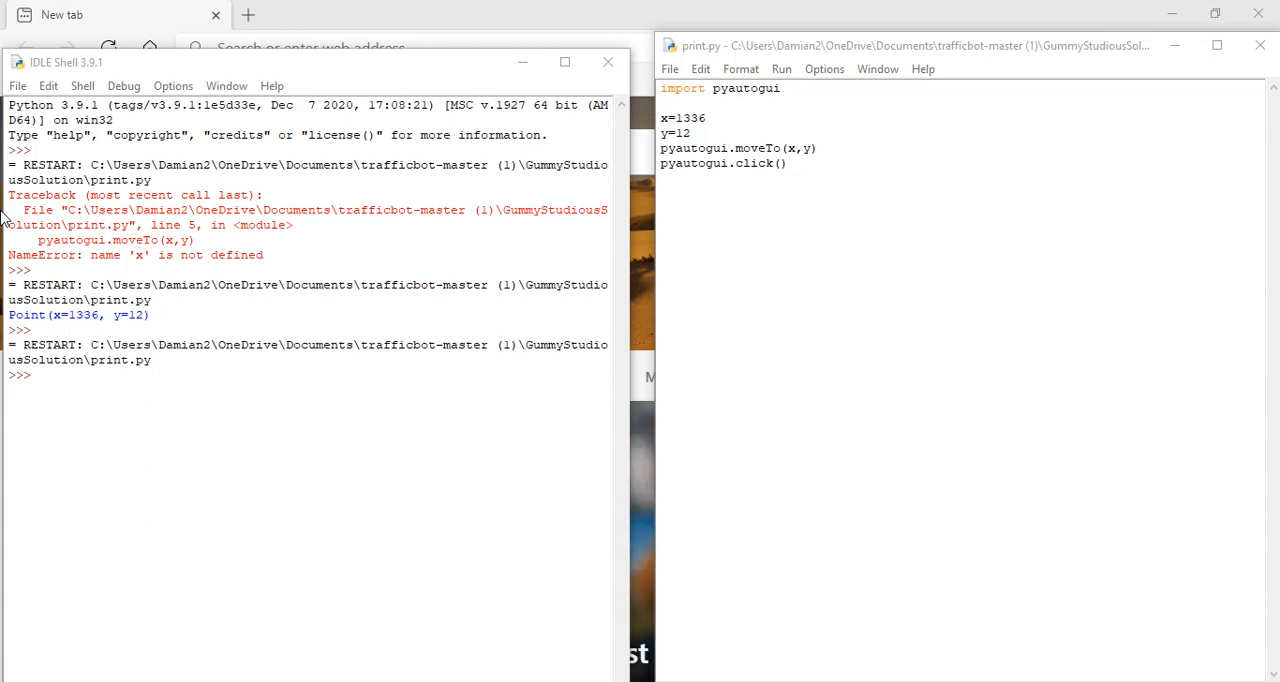
pyautogui.moveTo(132, 230)
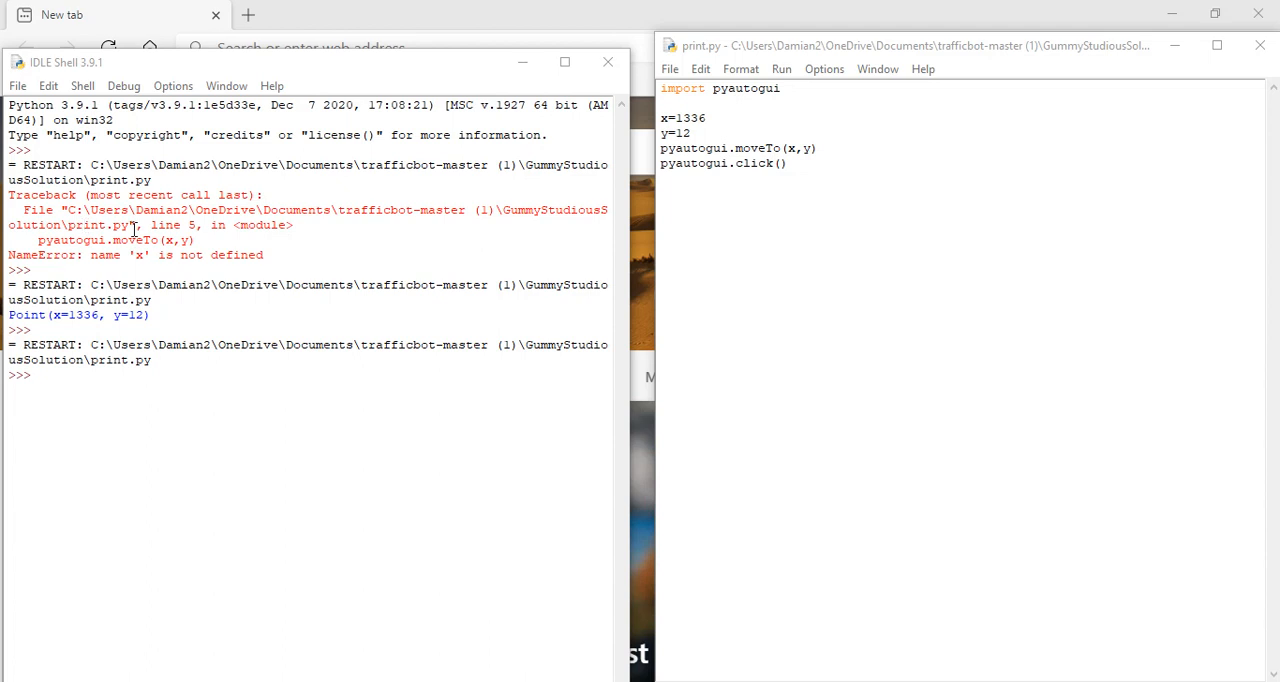
pyautogui.moveTo(524, 182)
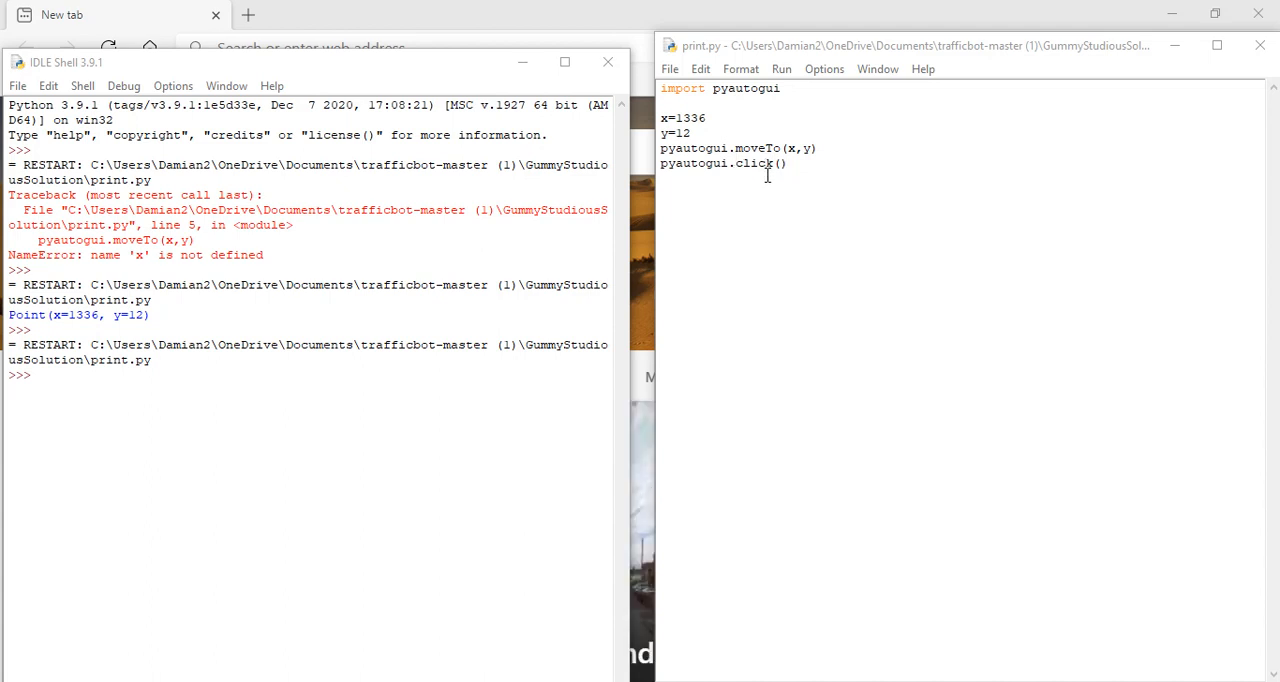
pyautogui.moveTo(728, 90)
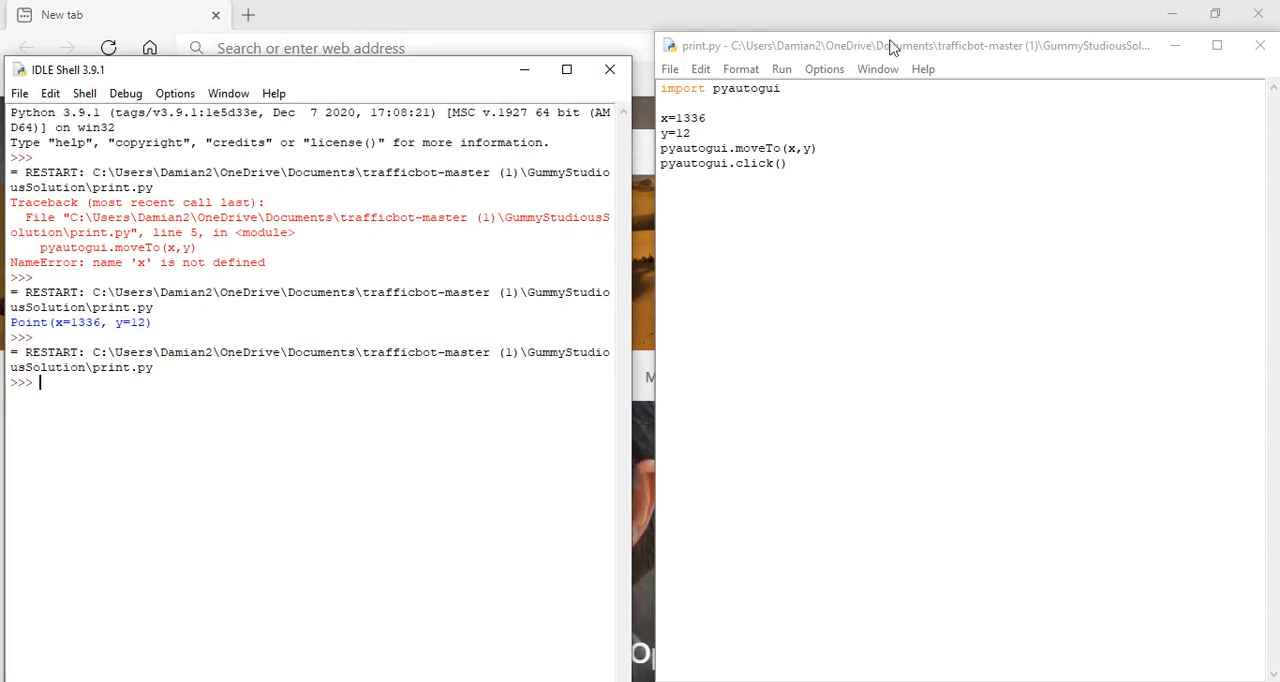
# Step: From the print.py editor, open scroll.py via File > Open in the GummyStudiousSolution folder
pyautogui.click(890, 44)
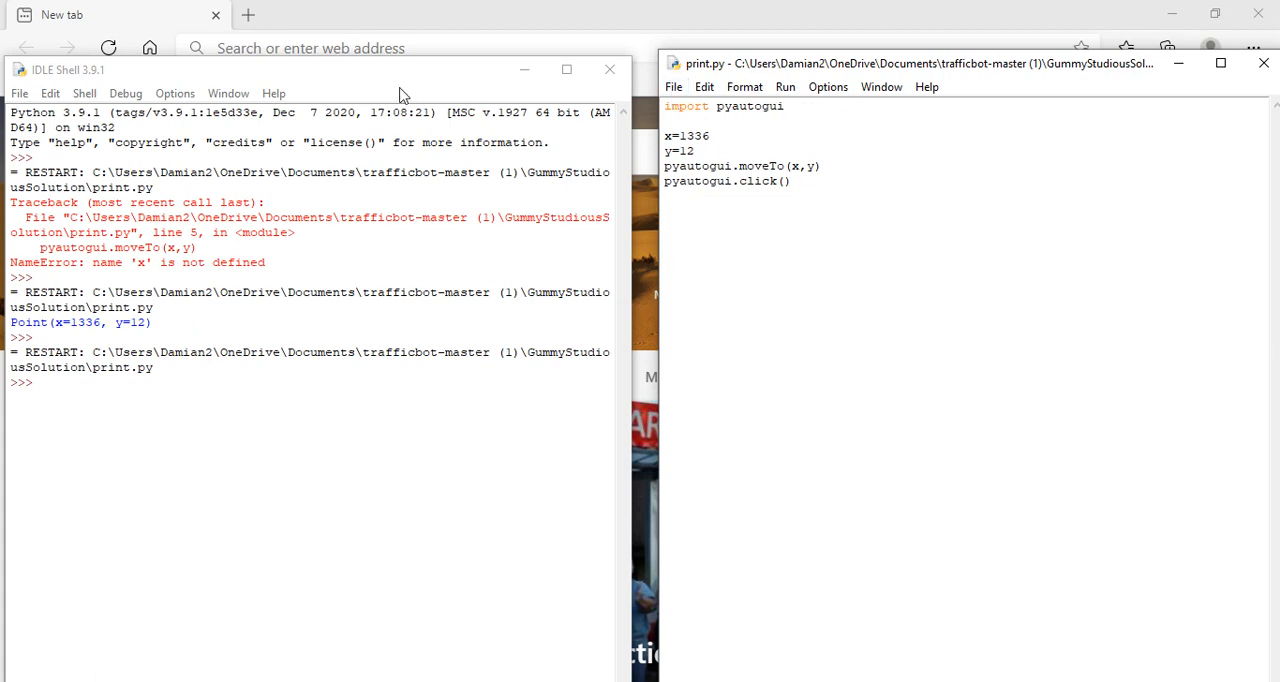
pyautogui.moveTo(604, 216)
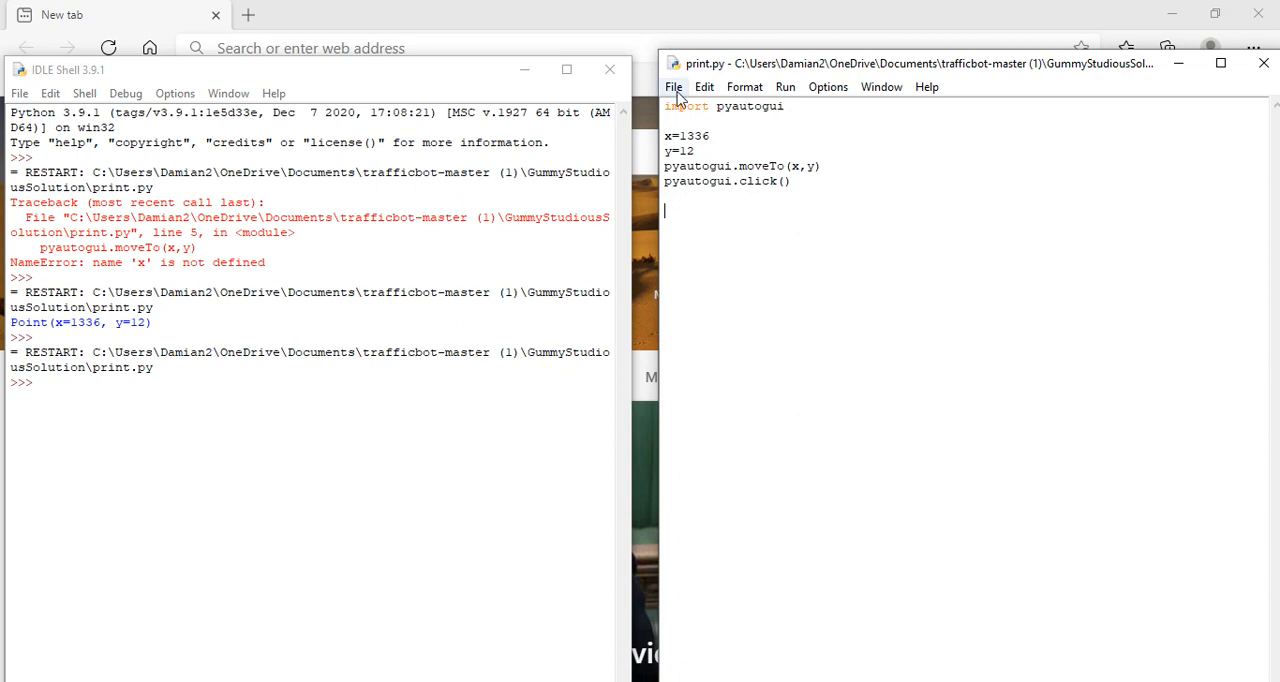
pyautogui.click(672, 86)
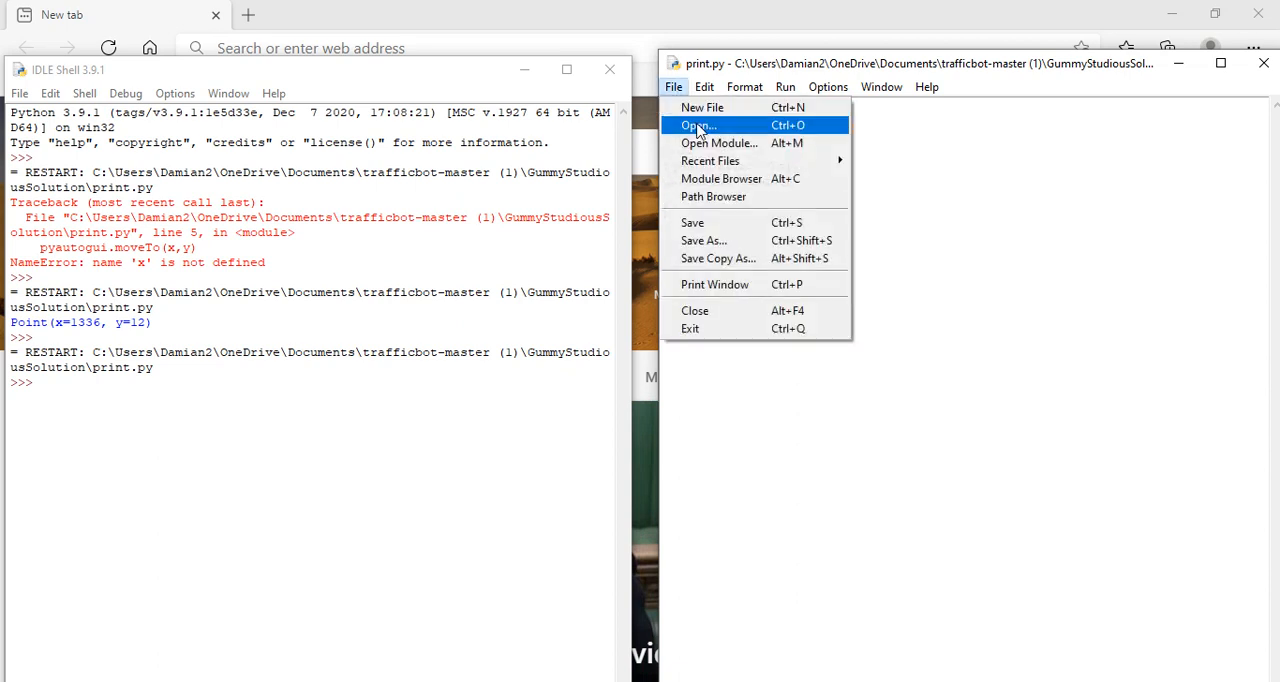
pyautogui.click(696, 124)
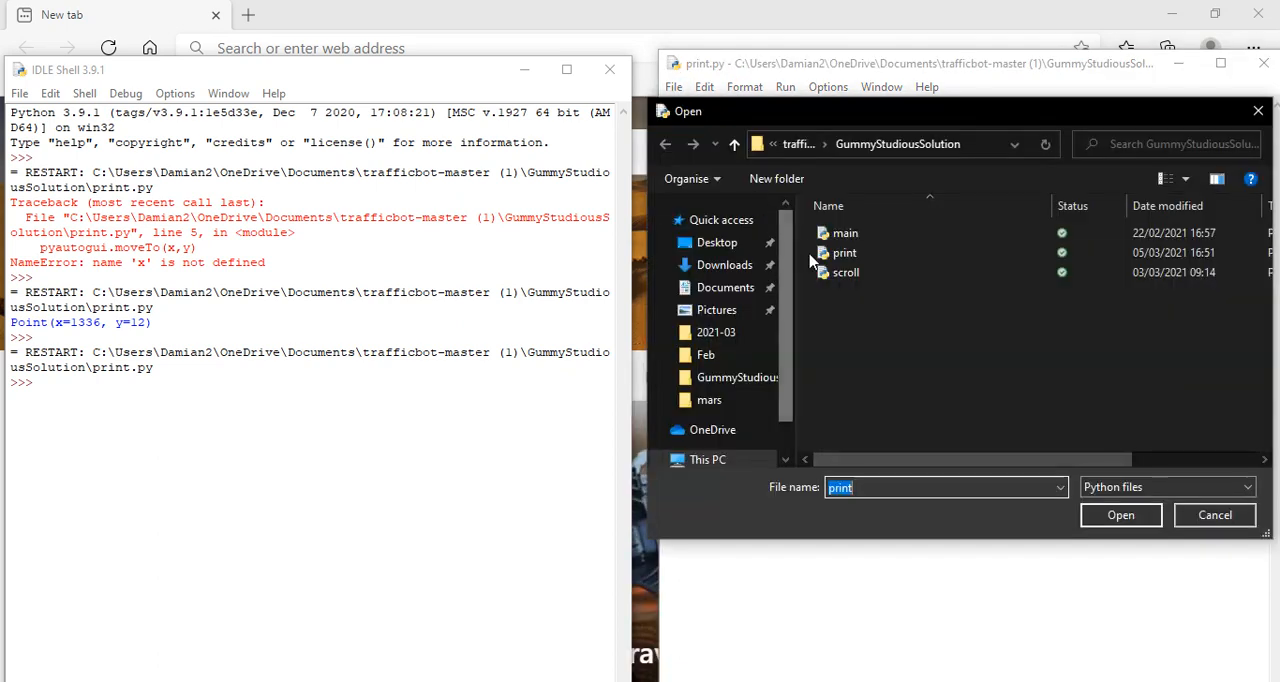
pyautogui.click(844, 272)
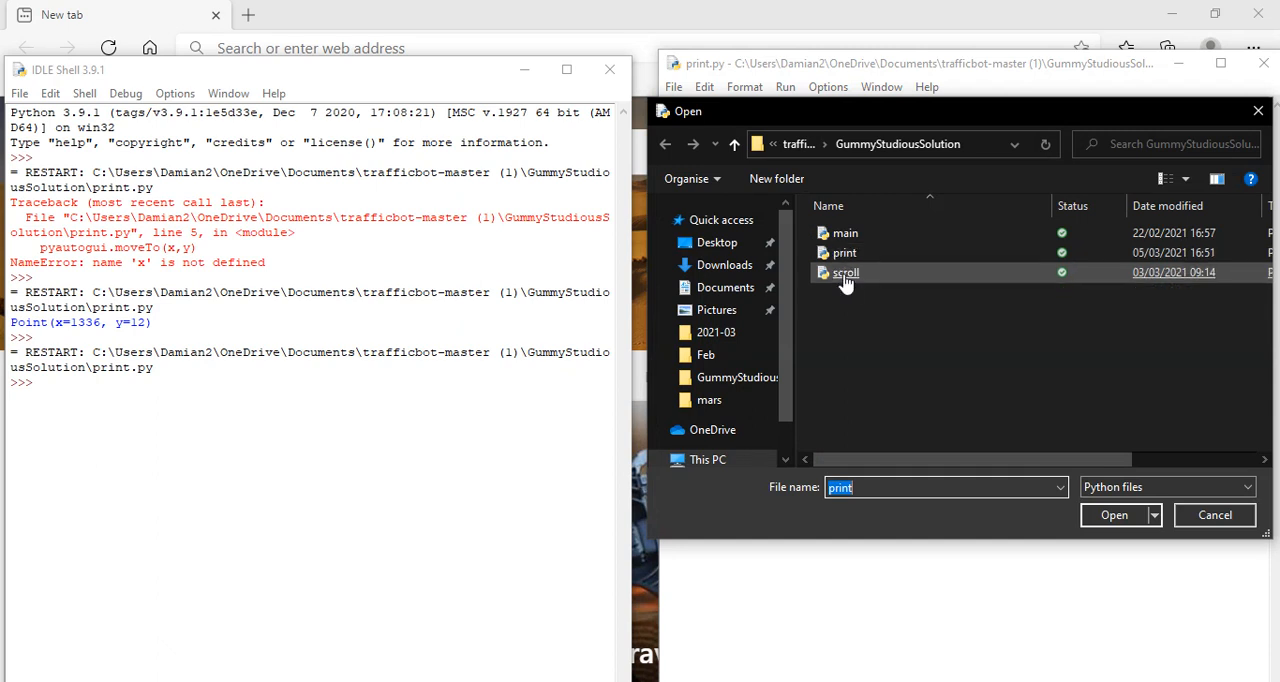
pyautogui.doubleClick(844, 272)
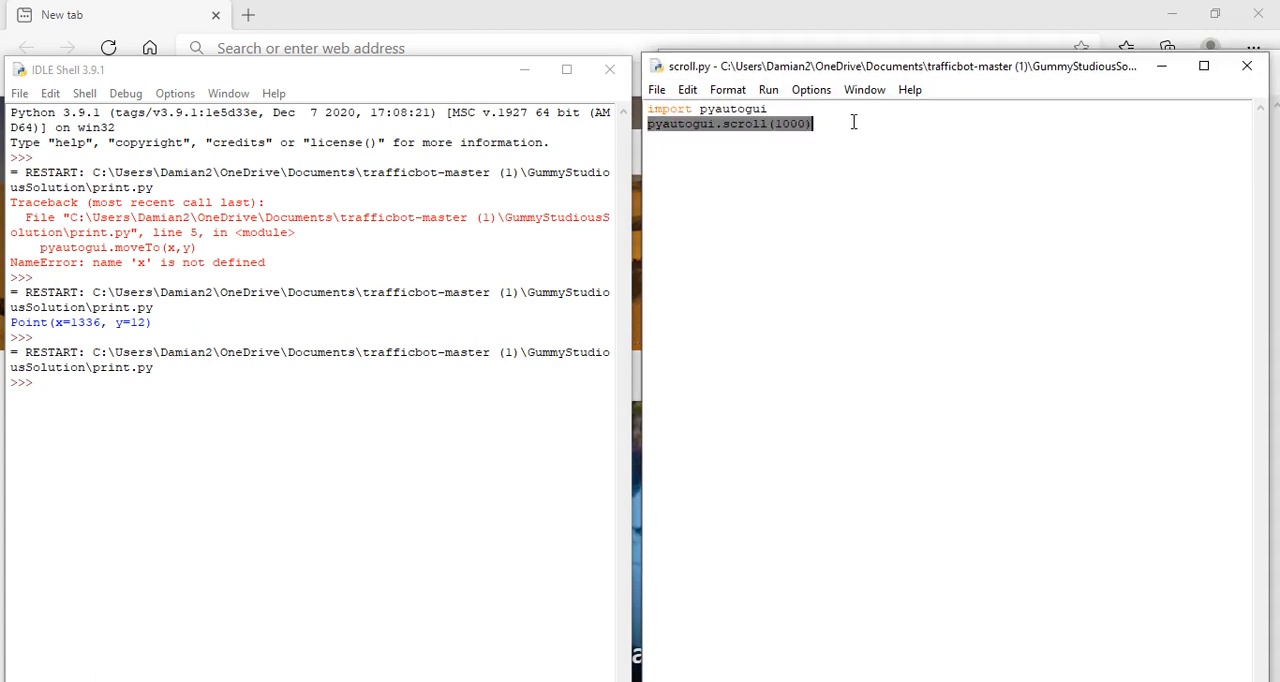
# Step: Delete pyautogui.scroll(1000) and write print(pyautogui.position()) with autocomplete
pyautogui.press('Delete')
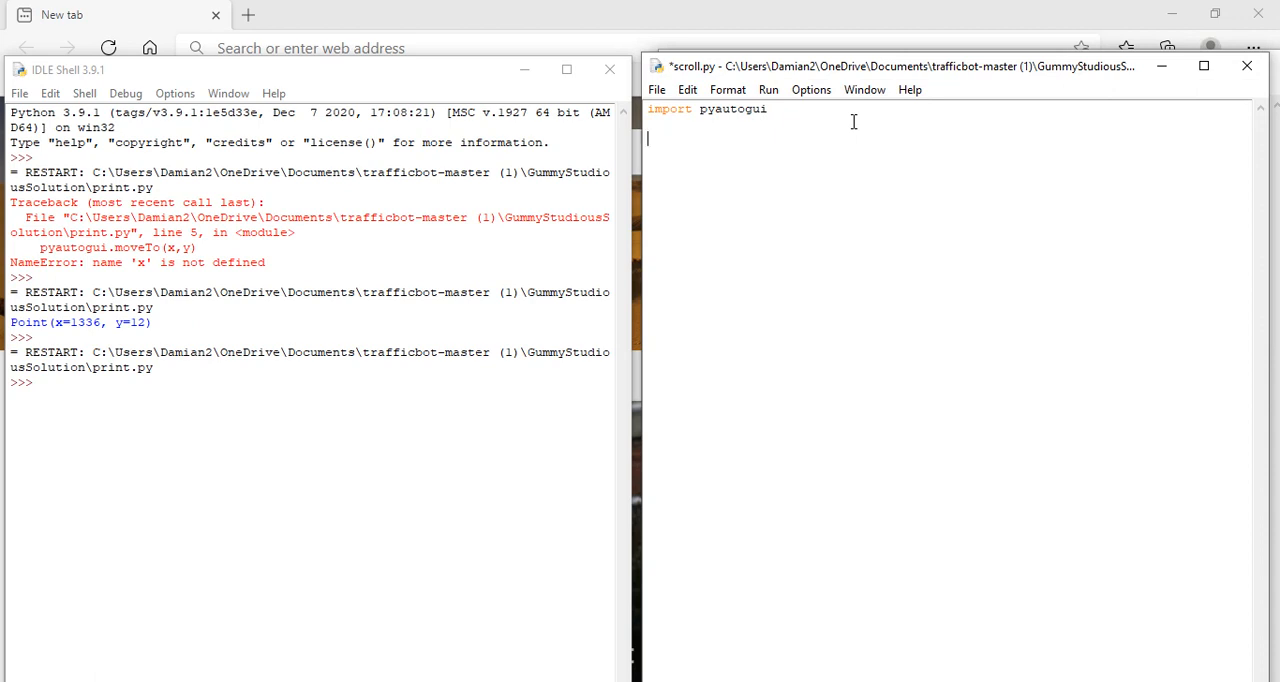
pyautogui.write('prin')
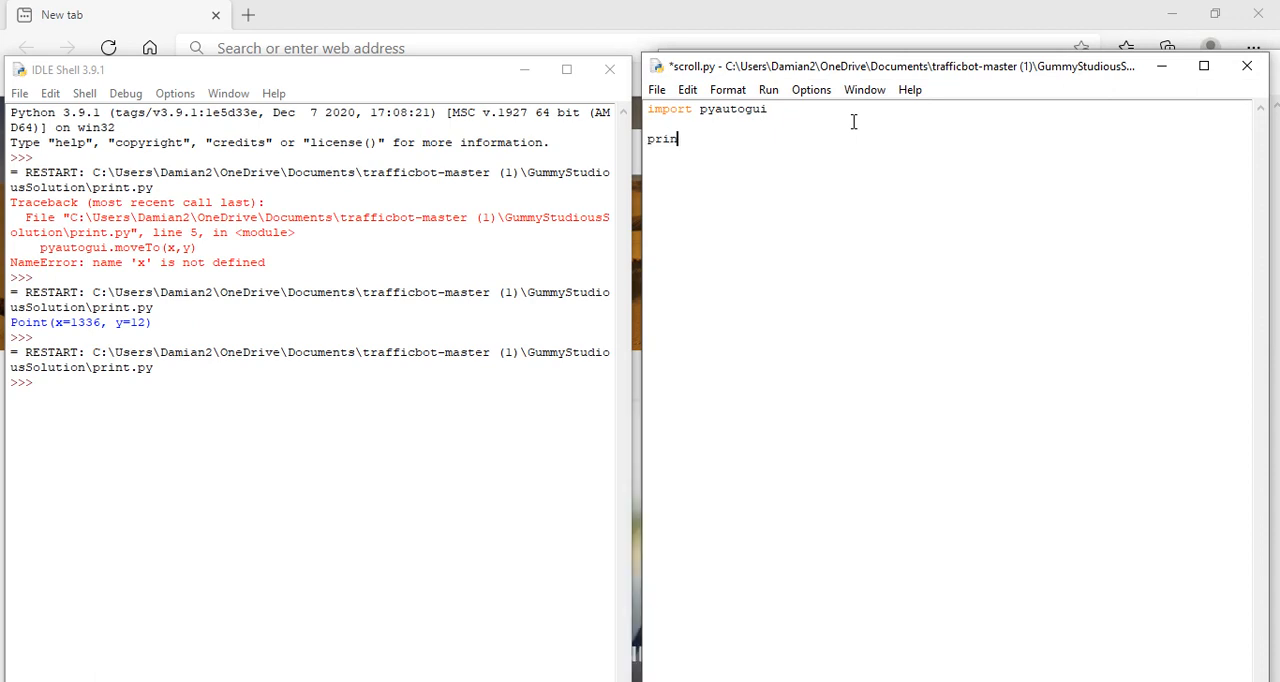
pyautogui.write('t')
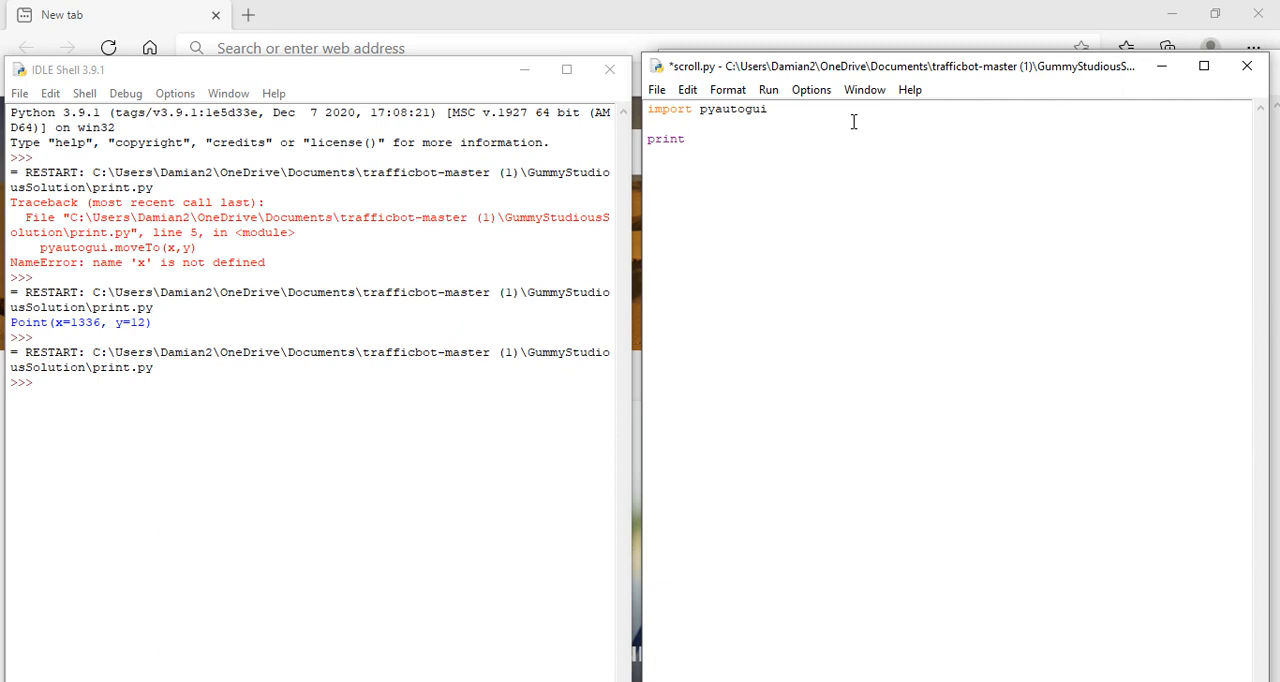
pyautogui.write('(')
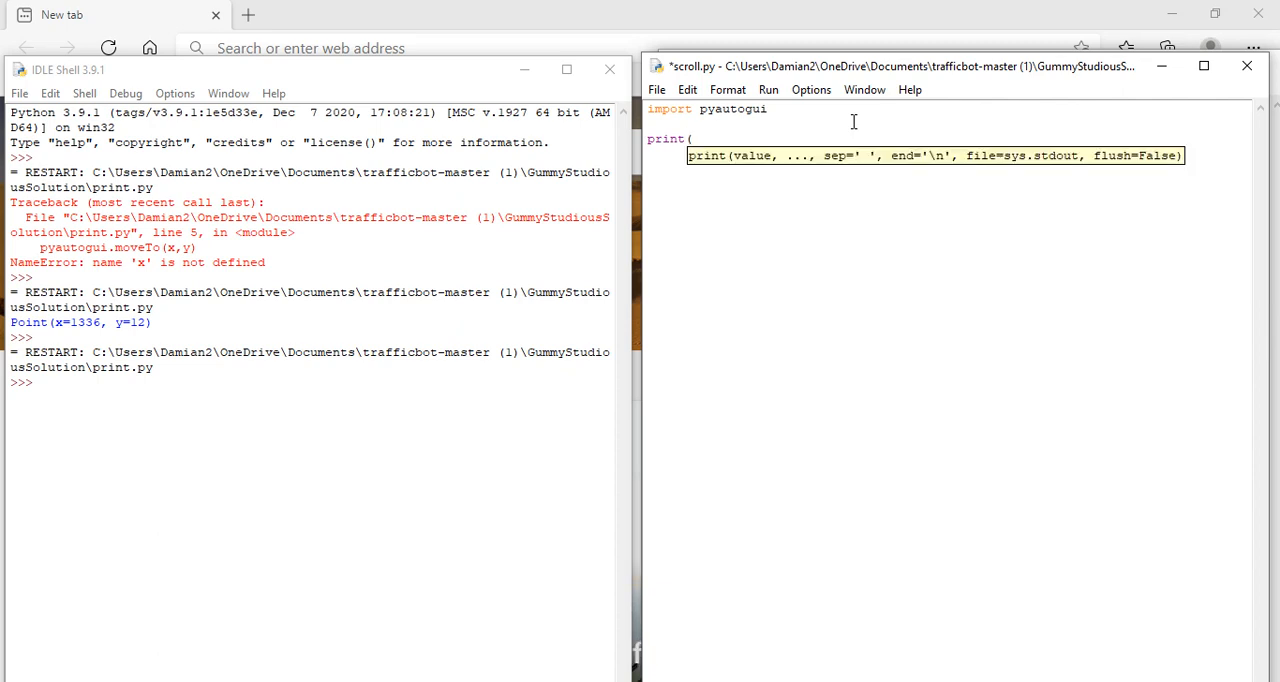
pyautogui.write('pyautogui')
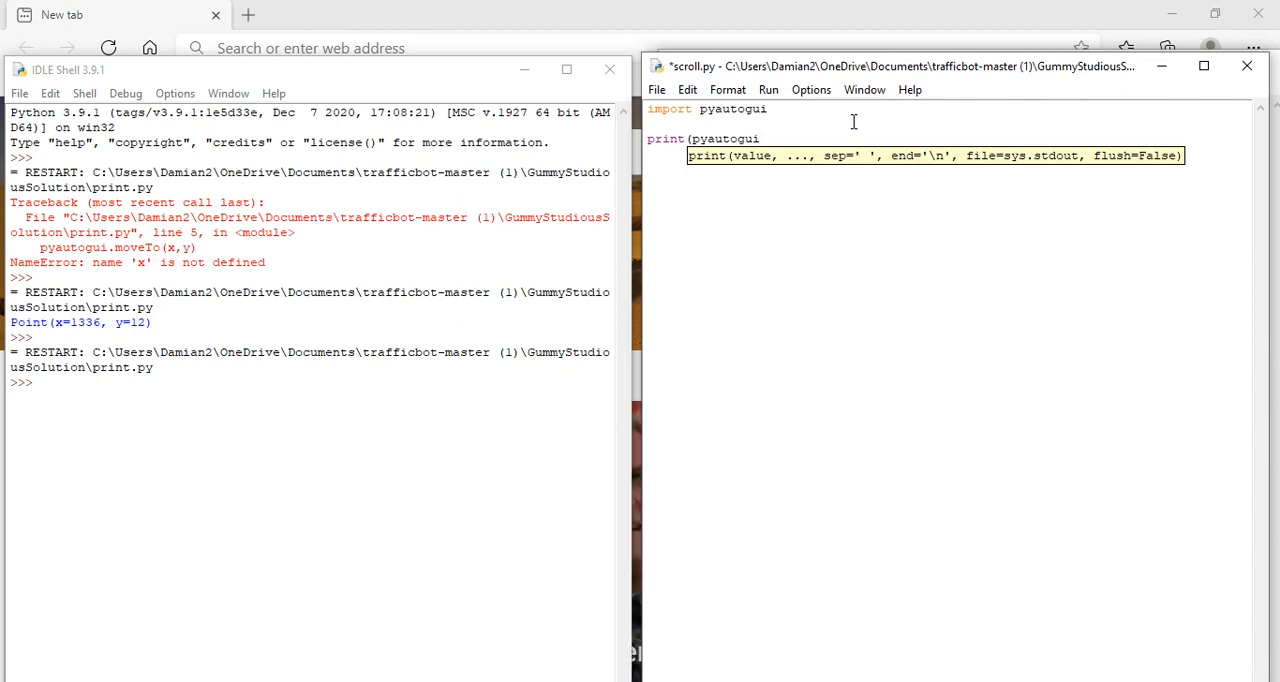
pyautogui.write('.[')
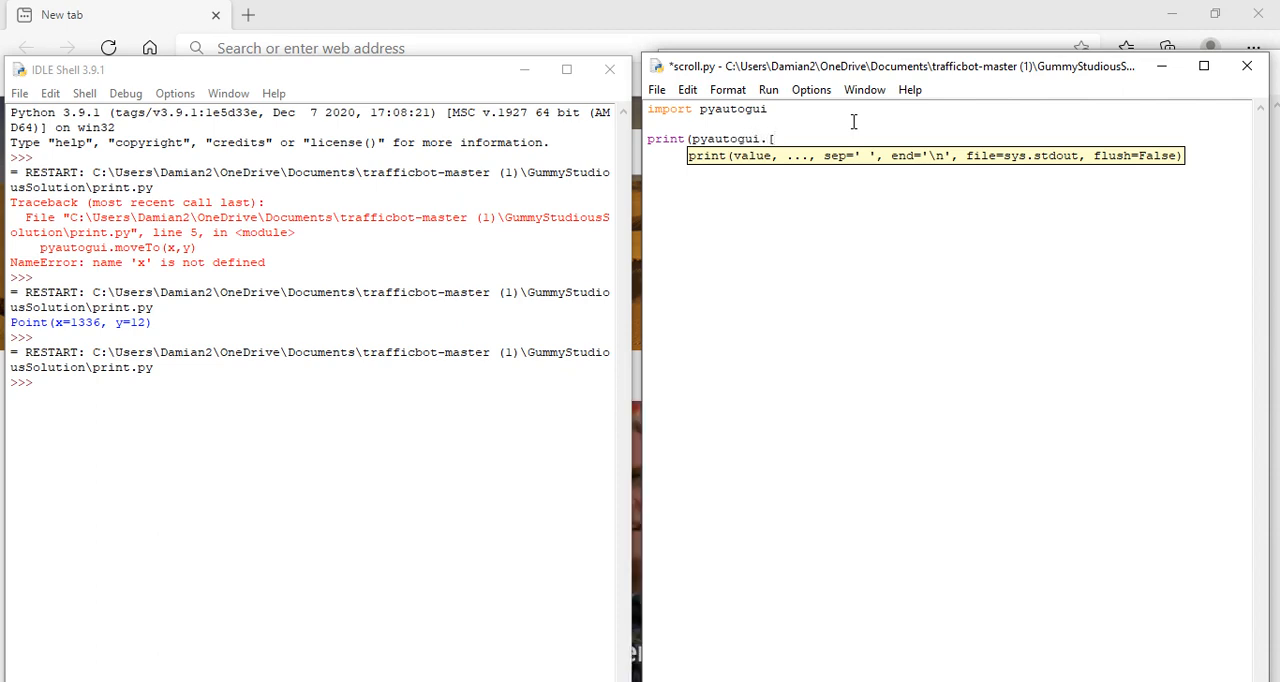
pyautogui.write('position(')
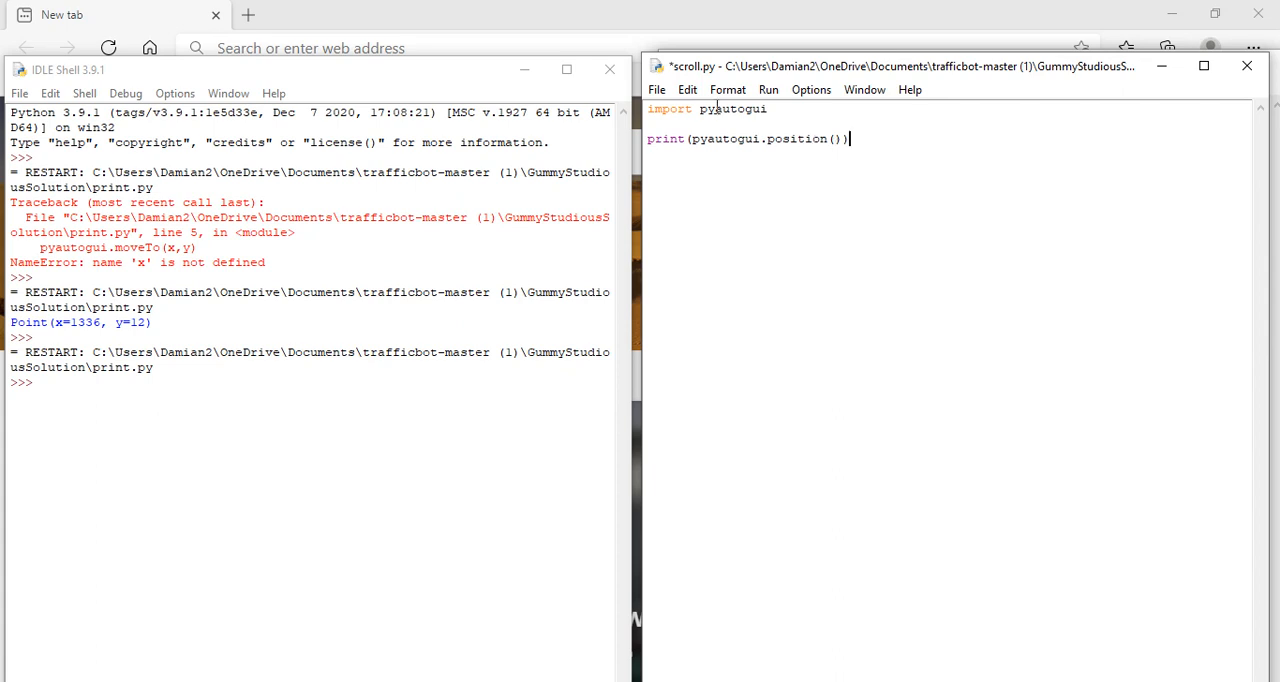
pyautogui.click(768, 88)
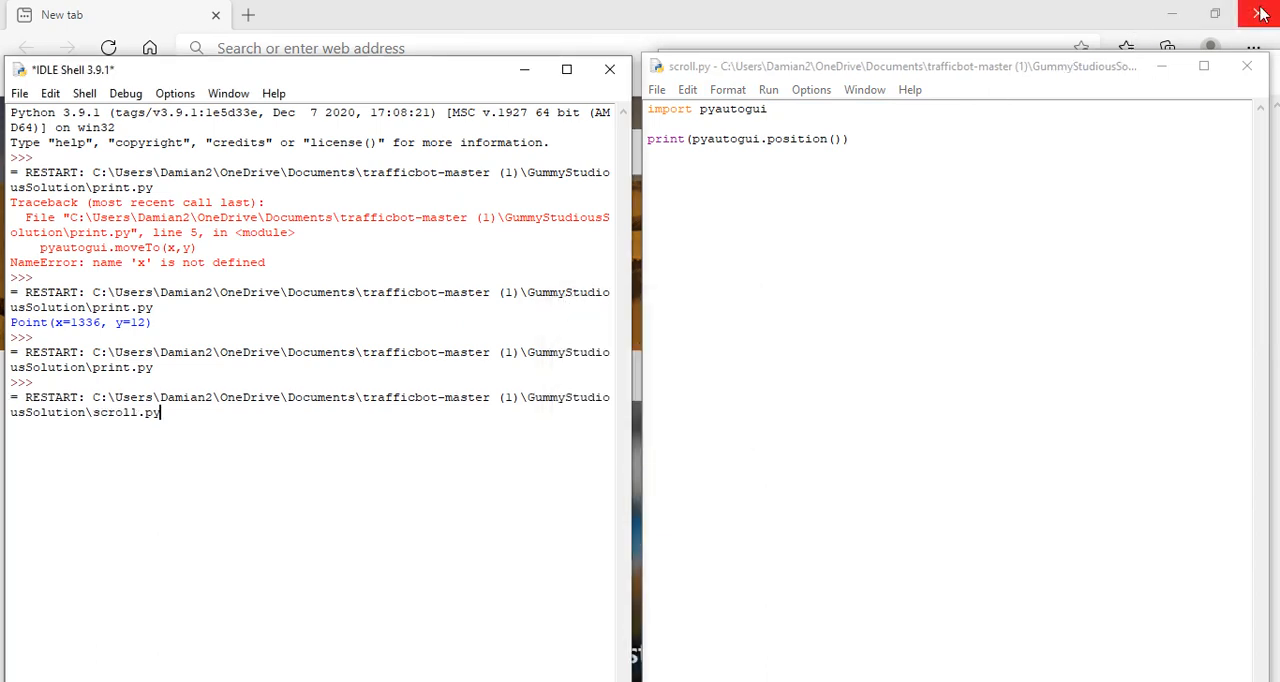
# Step: Run scroll.py to print Point(x=1344, y=6), then close its editor window
pyautogui.click(768, 88)
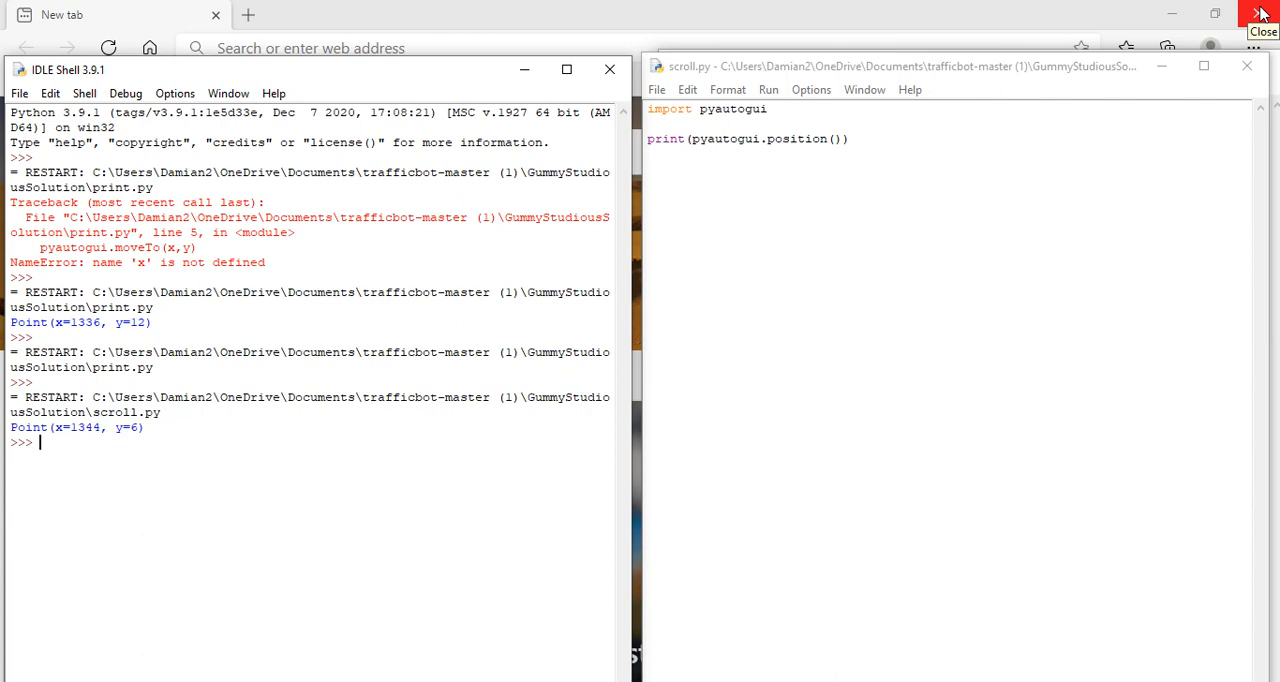
pyautogui.moveTo(872, 82)
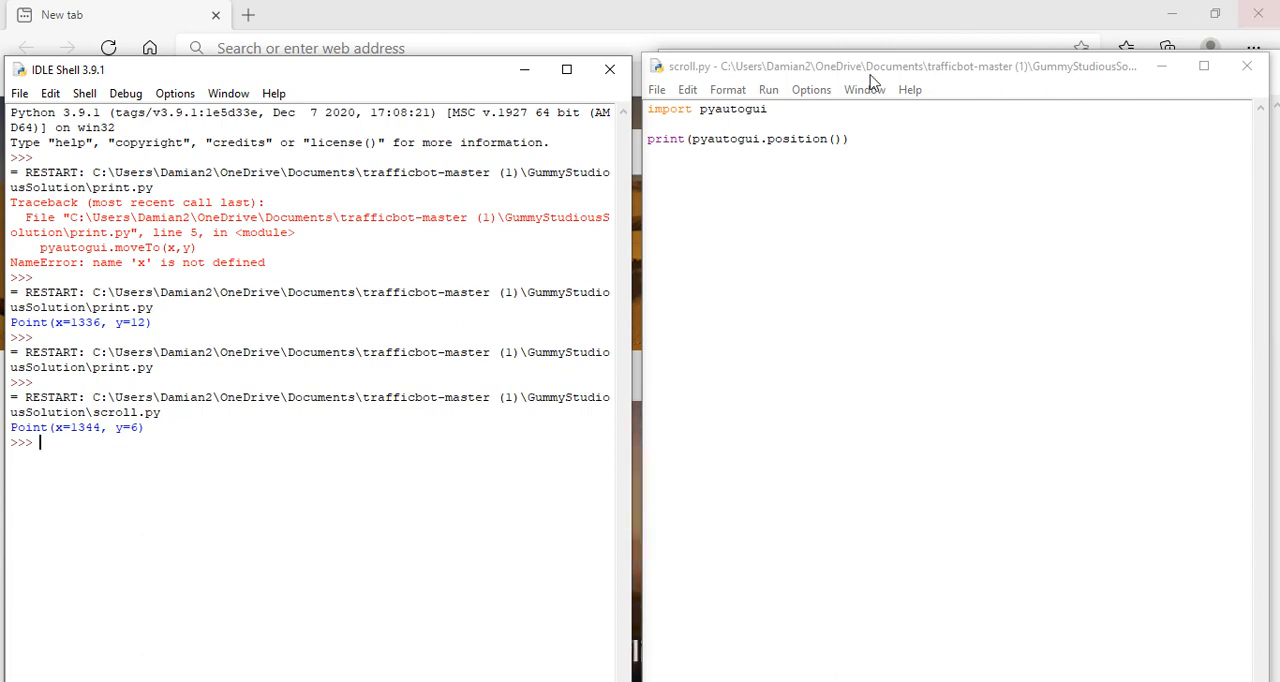
pyautogui.moveTo(202, 364)
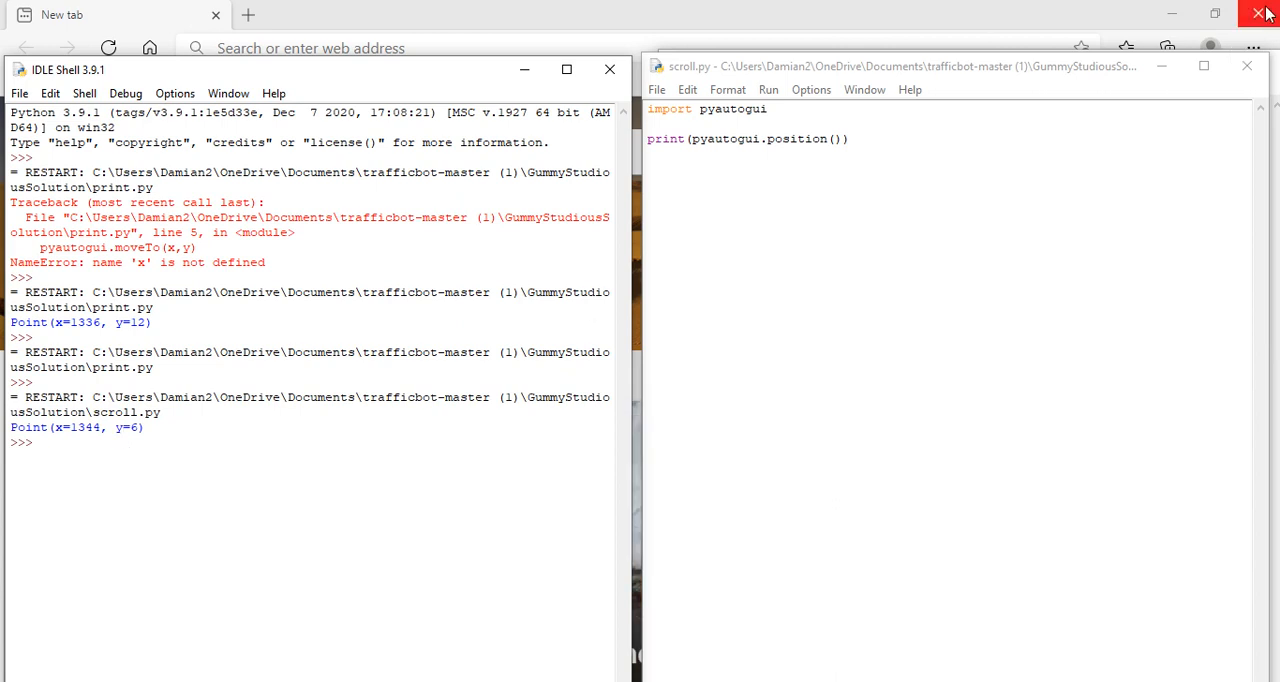
pyautogui.moveTo(956, 184)
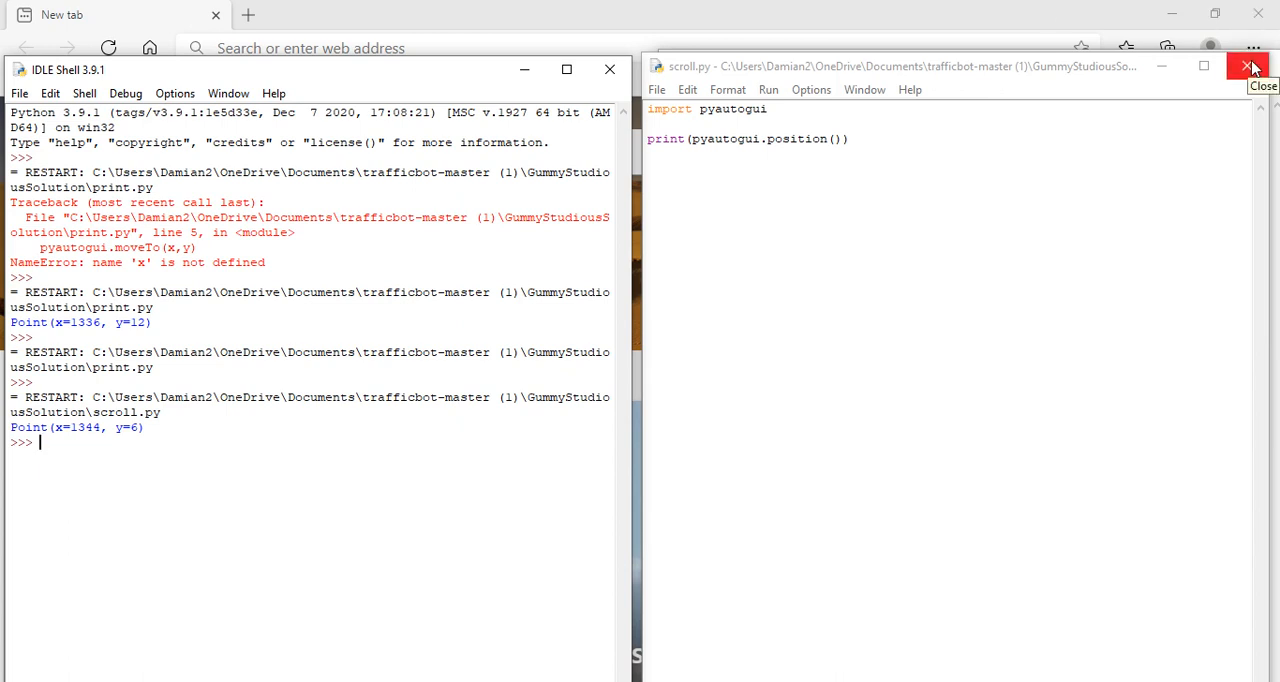
pyautogui.click(1252, 66)
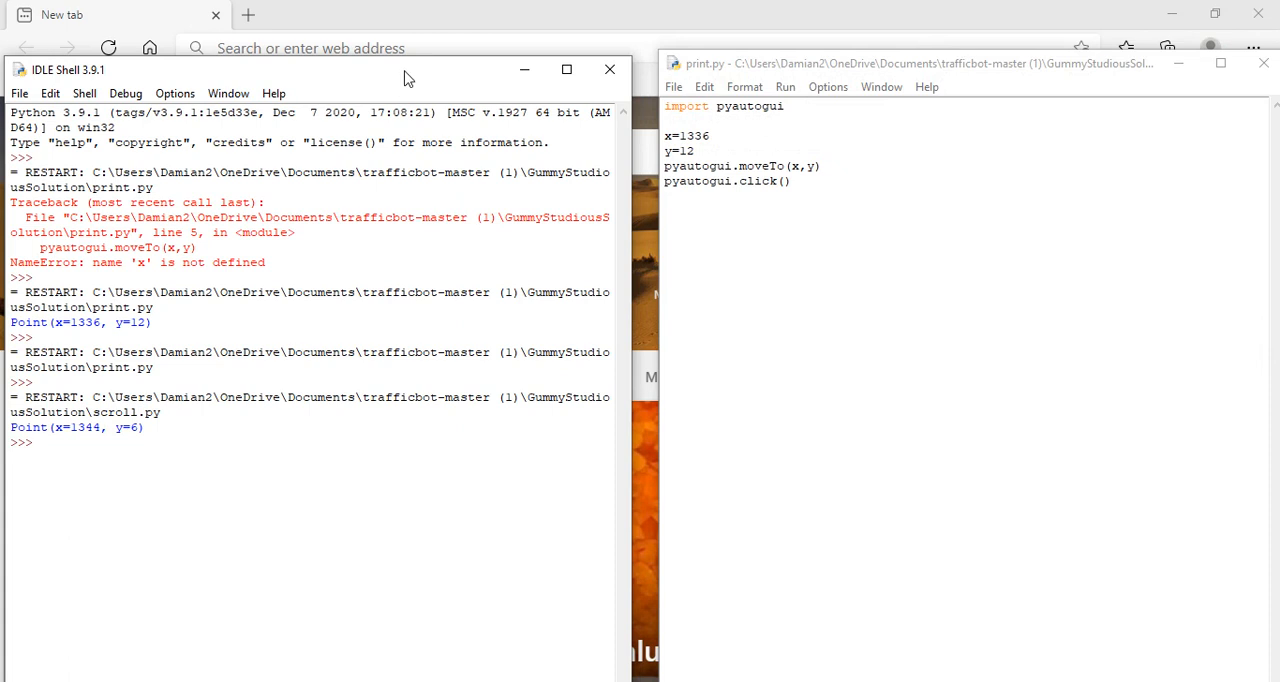
# Step: Reposition the print.py window and run it so its click closes the browser
pyautogui.click(900, 68)
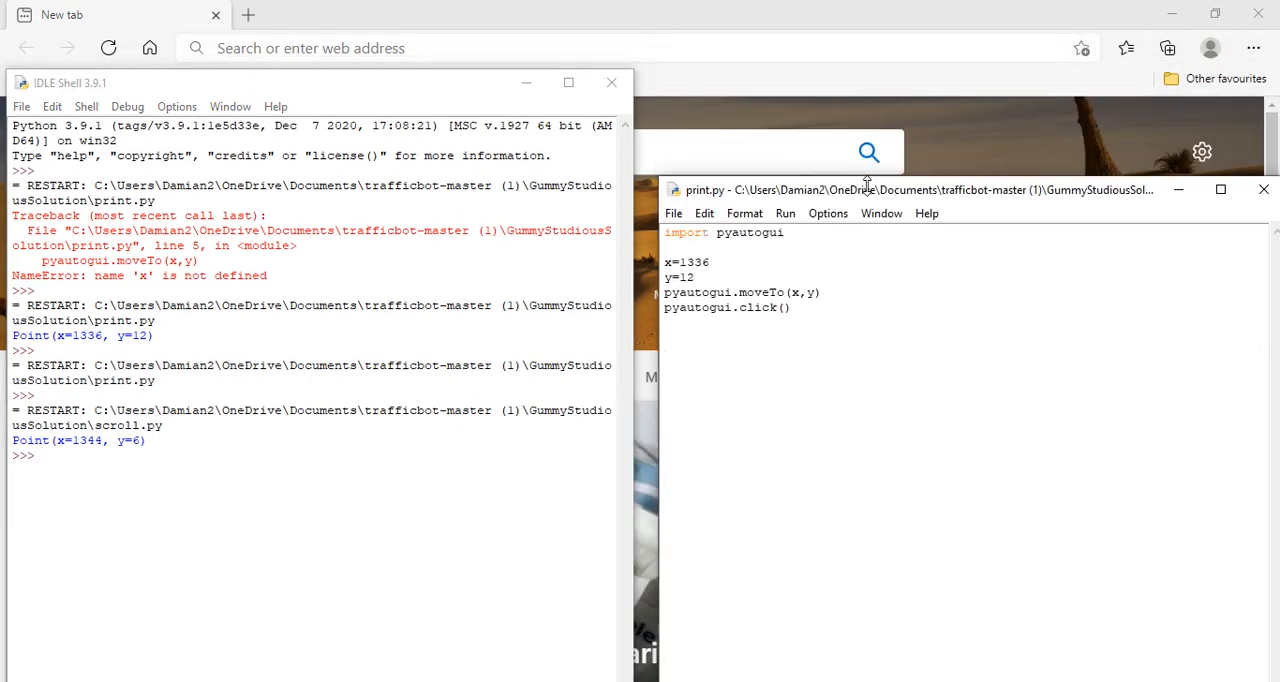
pyautogui.moveTo(350, 82); pyautogui.dragTo(350, 148)
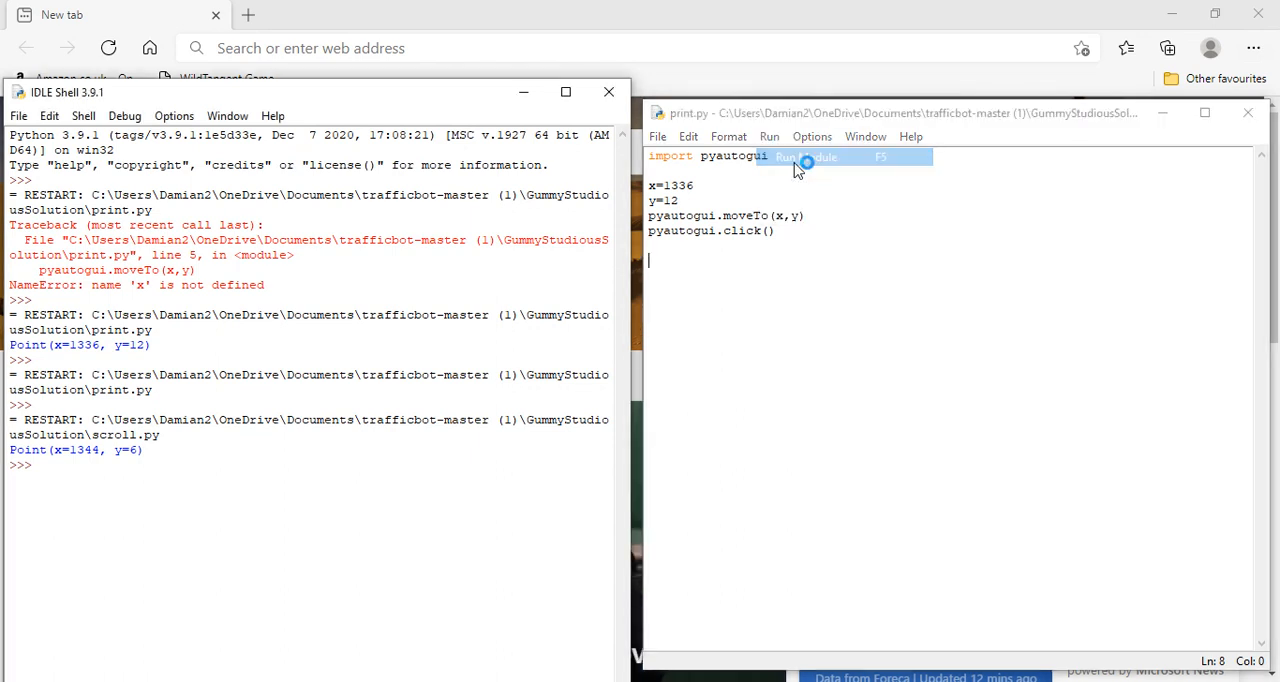
pyautogui.click(810, 156)
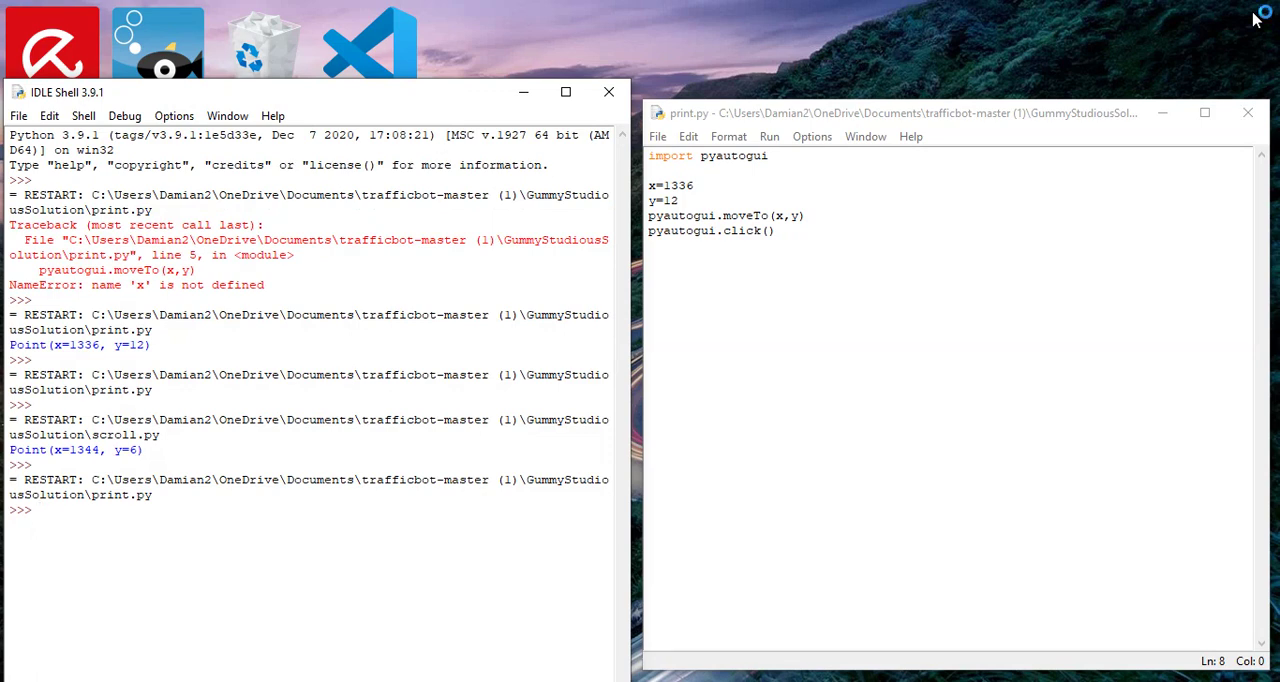
pyautogui.moveTo(576, 272)
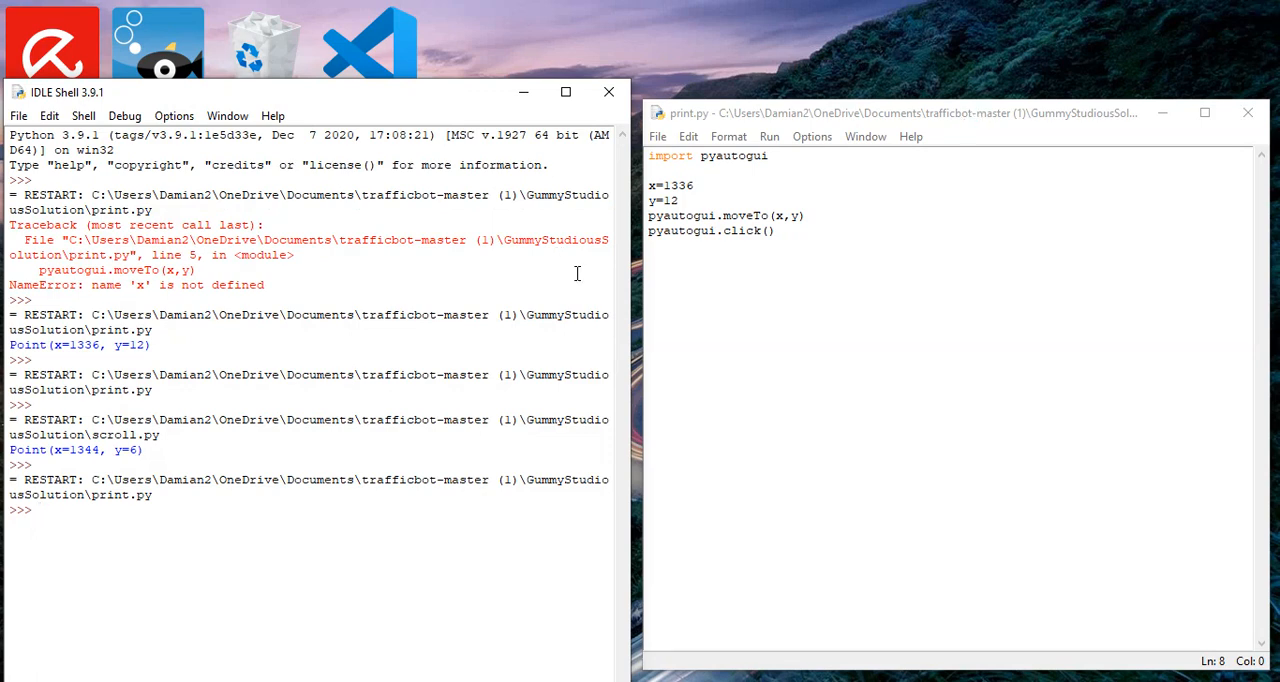